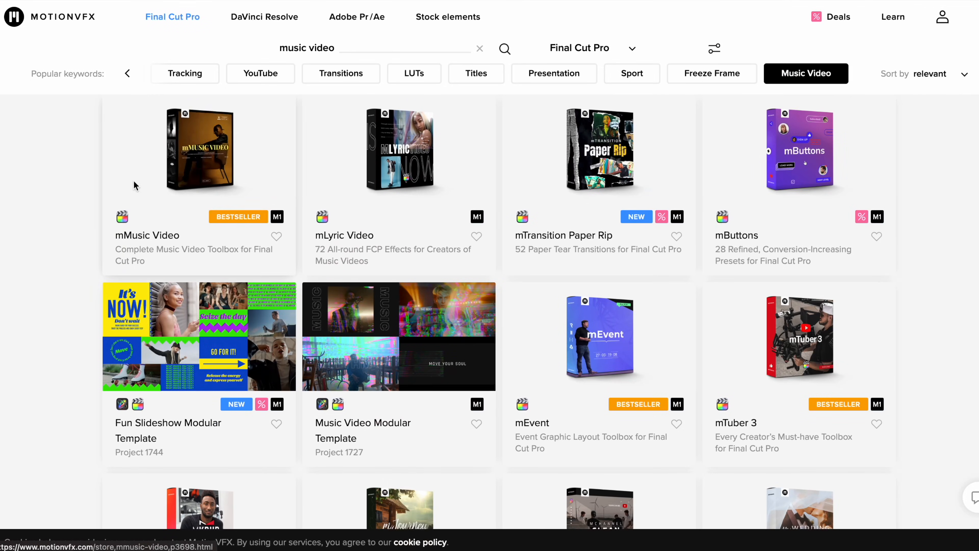
Browse the mMusic Video product page and continue down toward the Everyday Plugins bundle.
{"action": "left_click", "coordinate": [198, 150]}
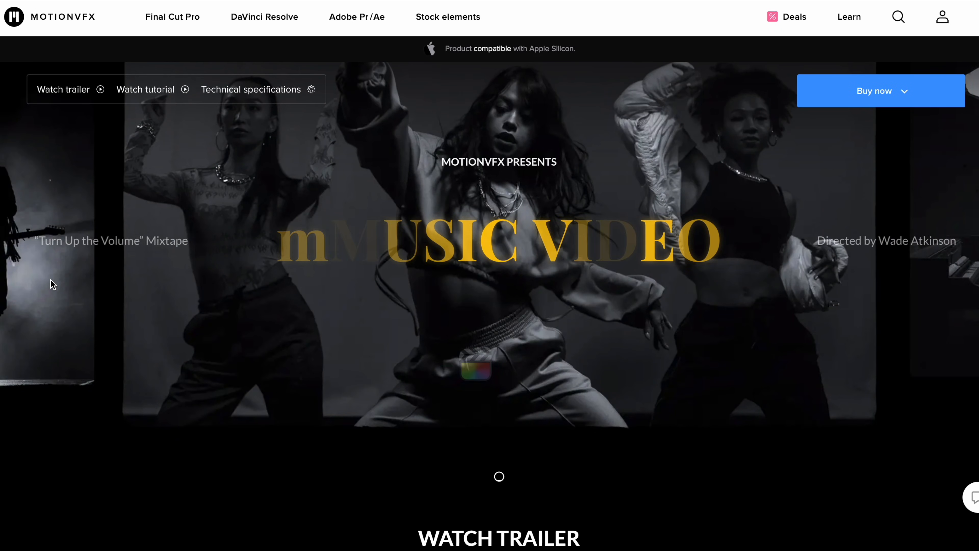
{"action": "scroll", "scroll_direction": "down", "scroll_amount": 3}
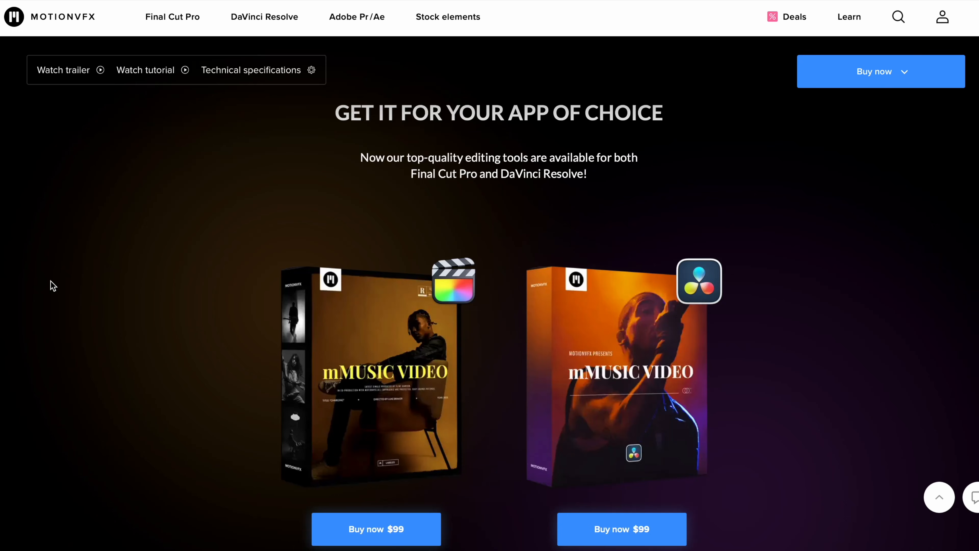
{"action": "scroll", "scroll_direction": "down", "scroll_amount": 3}
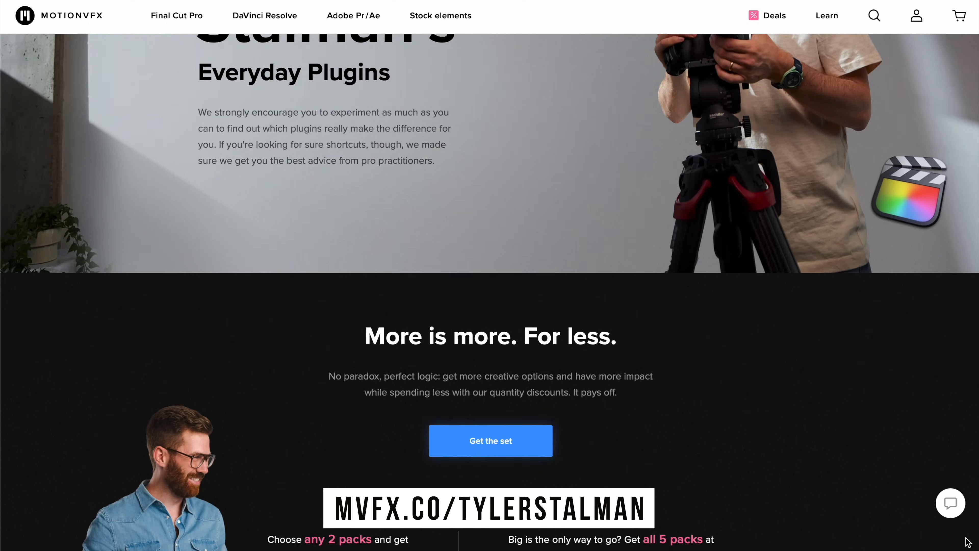
{"action": "scroll", "scroll_direction": "down", "scroll_amount": 3}
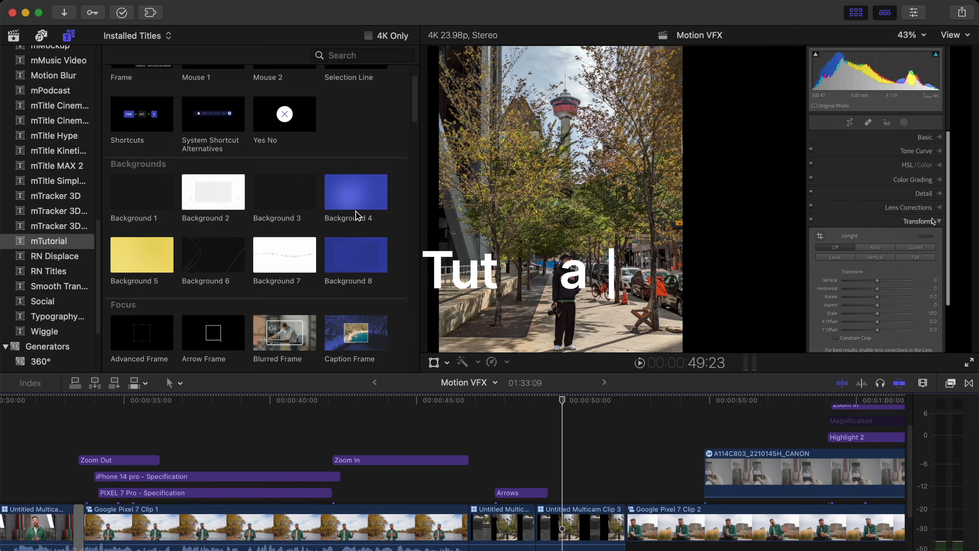
{"action": "scroll", "scroll_direction": "down", "scroll_amount": 3}
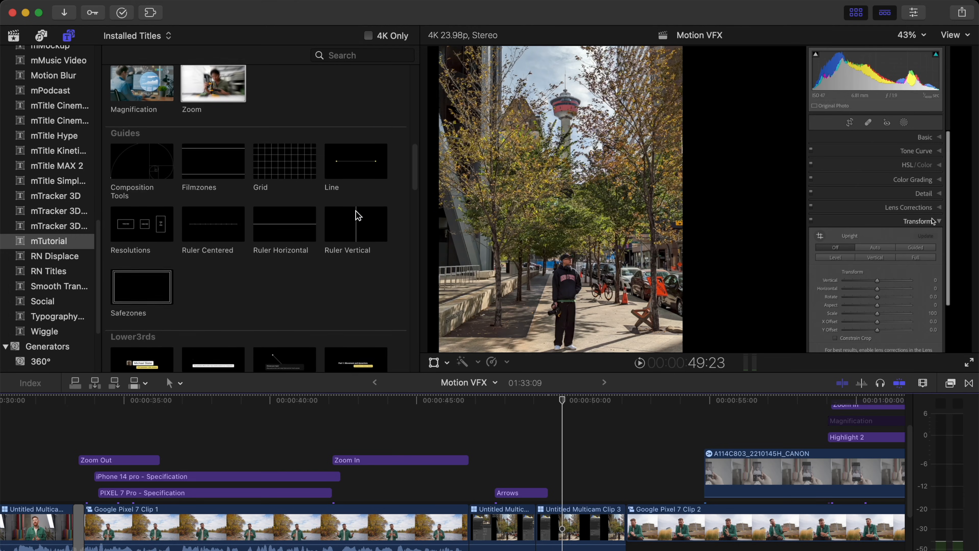
{"action": "scroll", "scroll_direction": "down", "scroll_amount": 3}
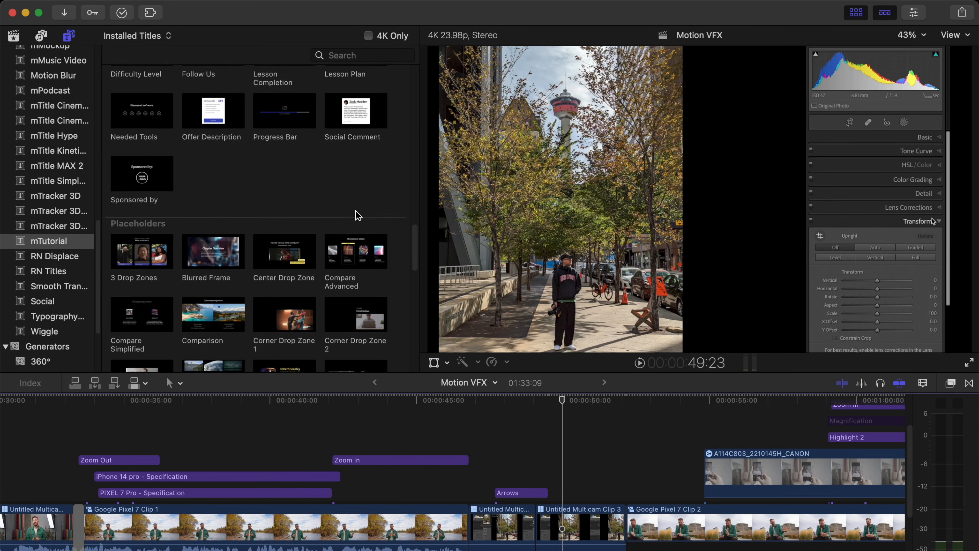
{"action": "scroll", "scroll_direction": "down", "scroll_amount": 3}
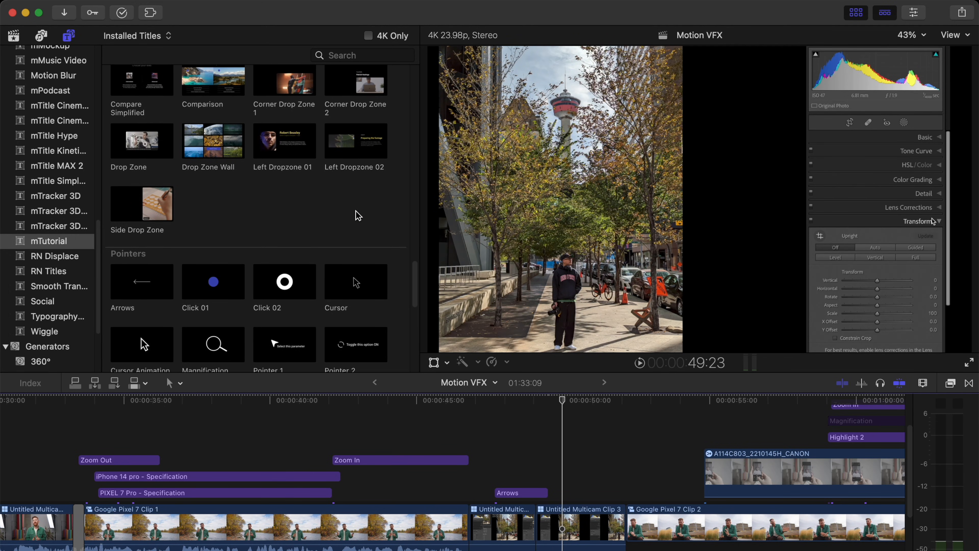
{"action": "scroll", "scroll_direction": "down", "scroll_amount": 3}
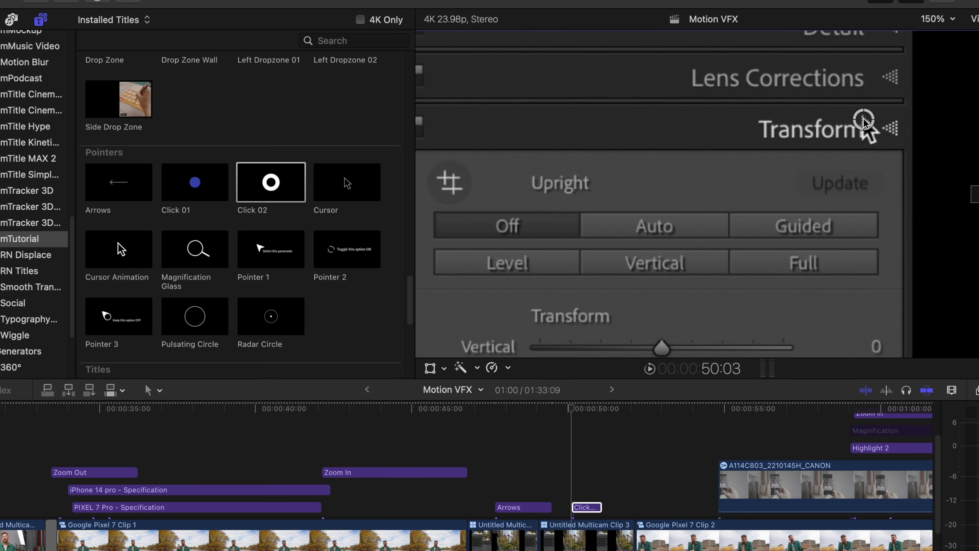
Place the Click 02 title after Arrows at about 50 seconds and select it.
{"action": "left_click", "coordinate": [568, 409]}
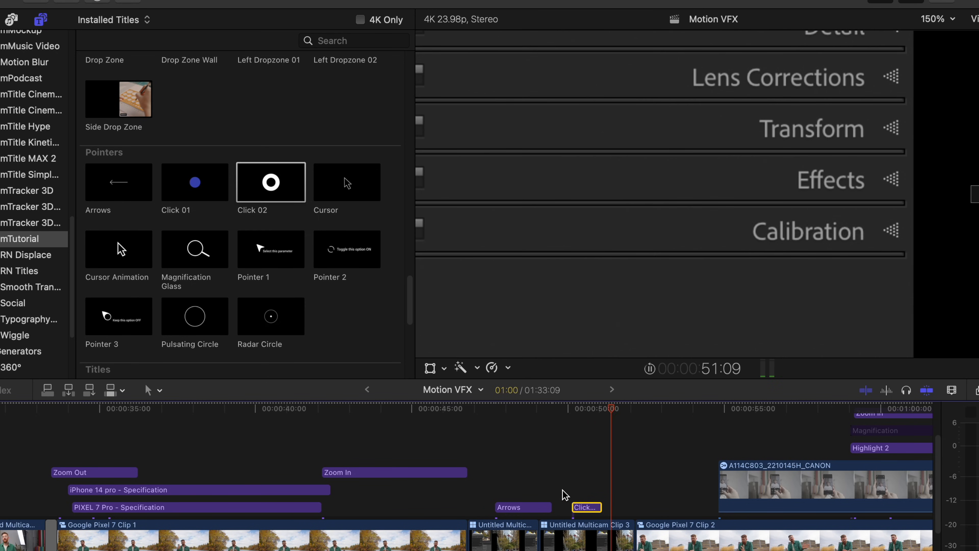
{"action": "left_click", "coordinate": [487, 408]}
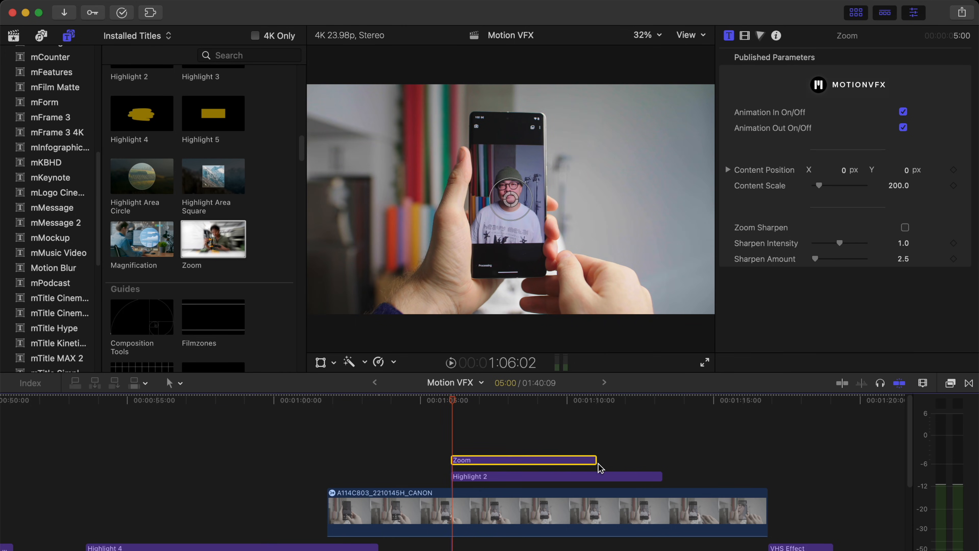
Select the Zoom title over the phone clip to show its Content Scale 200 setting.
{"action": "left_click", "coordinate": [518, 476]}
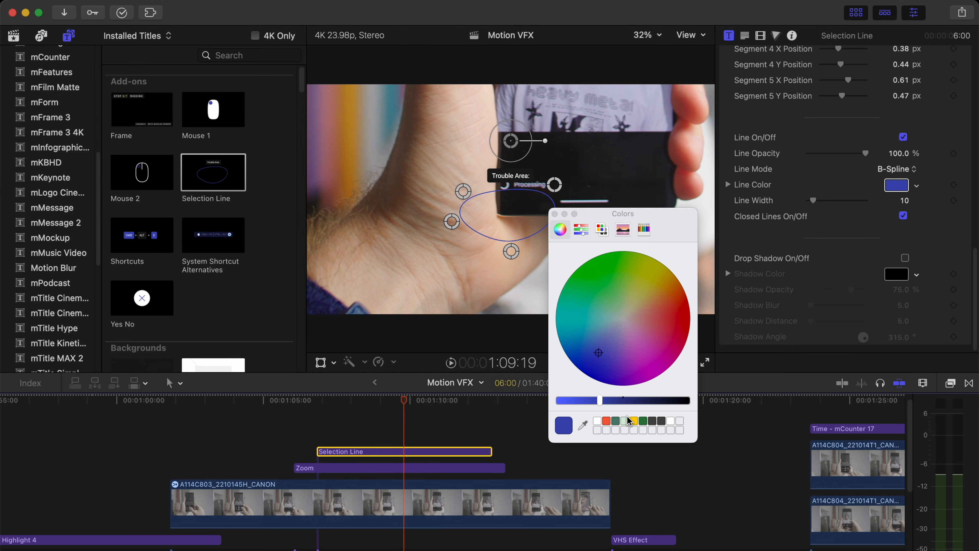
Colour the Selection Line yellow, uncheck Closed Lines, and reshape its curve around the Processing text.
{"action": "left_click", "coordinate": [635, 422]}
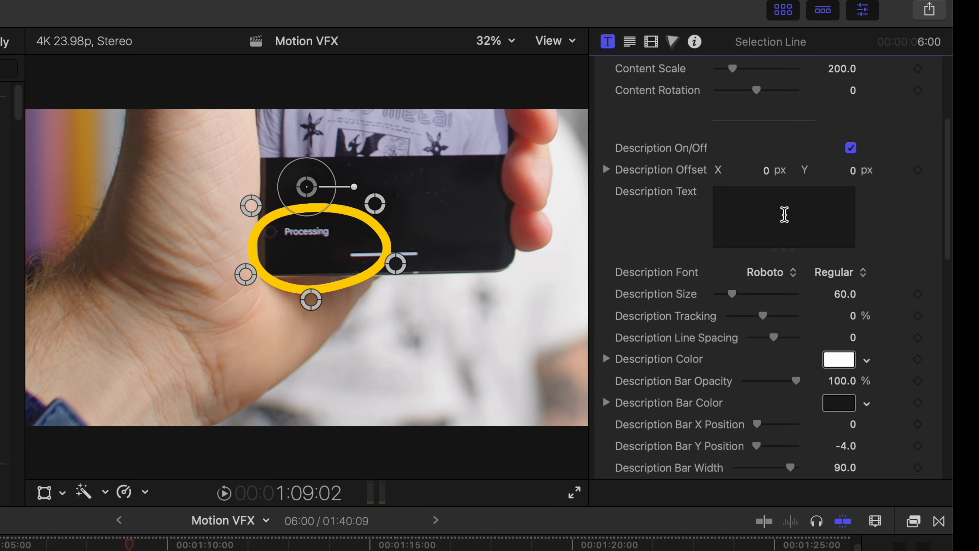
{"action": "scroll", "scroll_direction": "down", "scroll_amount": 3}
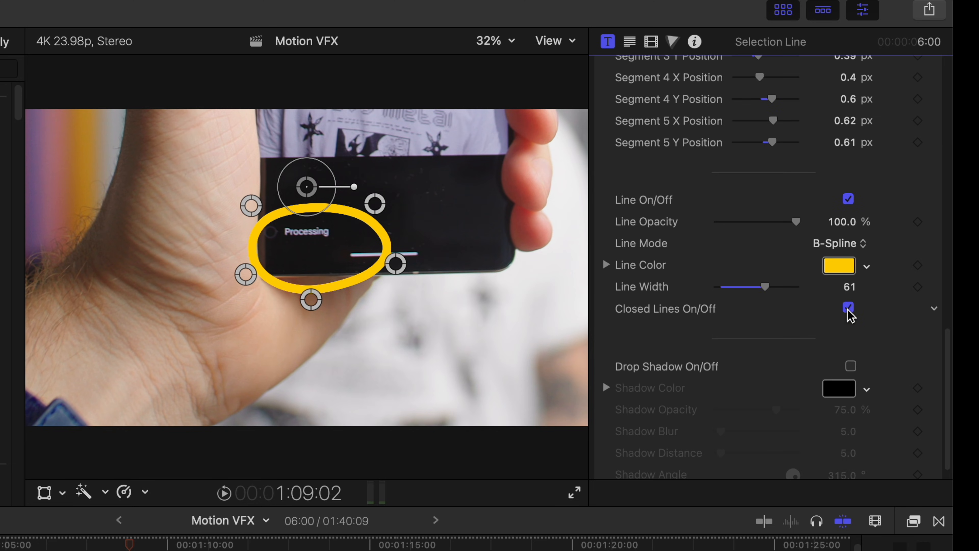
{"action": "left_click", "coordinate": [848, 307]}
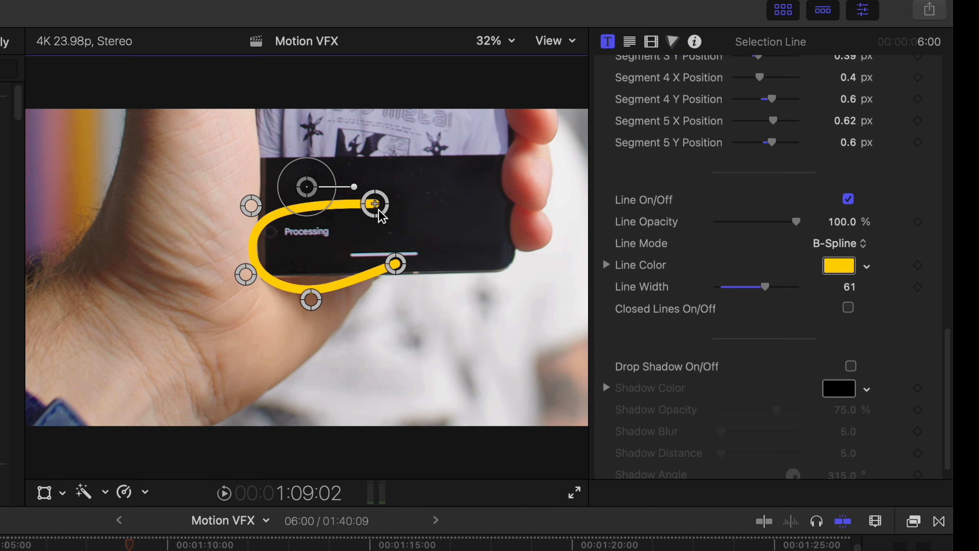
{"action": "left_click_drag", "start_coordinate": [375, 203], "coordinate": [287, 190]}
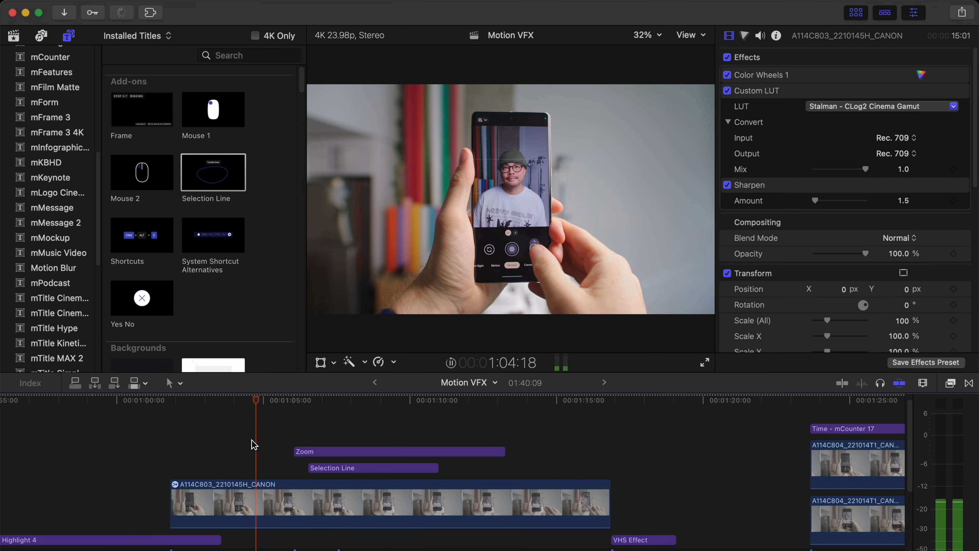
{"action": "left_click", "coordinate": [306, 401]}
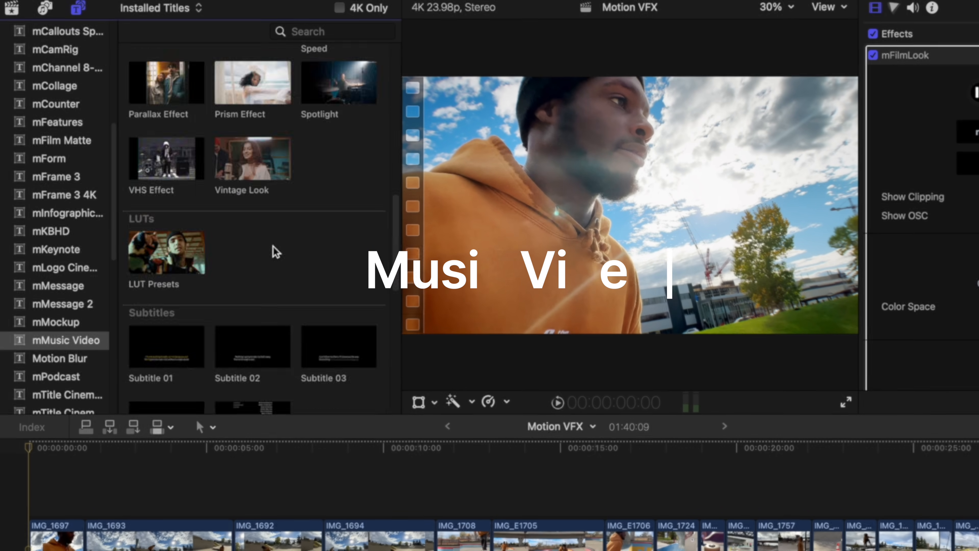
Add the Burn Effect title over the skateboard clips and trim its end.
{"action": "scroll", "scroll_direction": "down", "scroll_amount": 3}
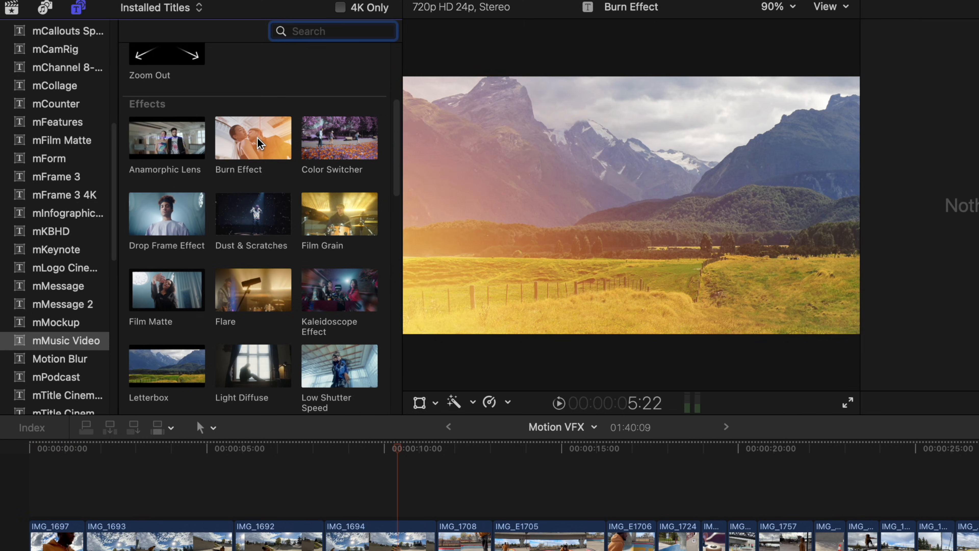
{"action": "double_click", "coordinate": [252, 138]}
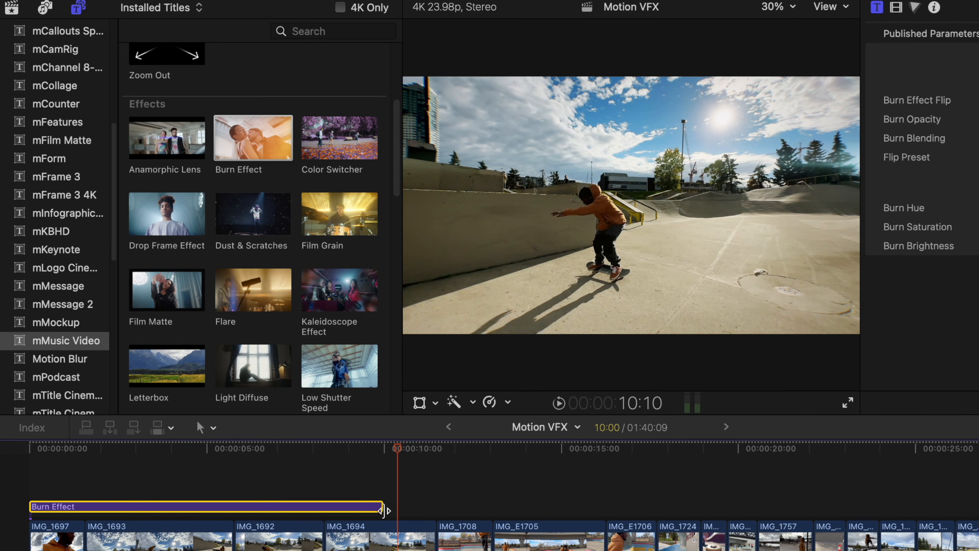
{"action": "left_click", "coordinate": [233, 448]}
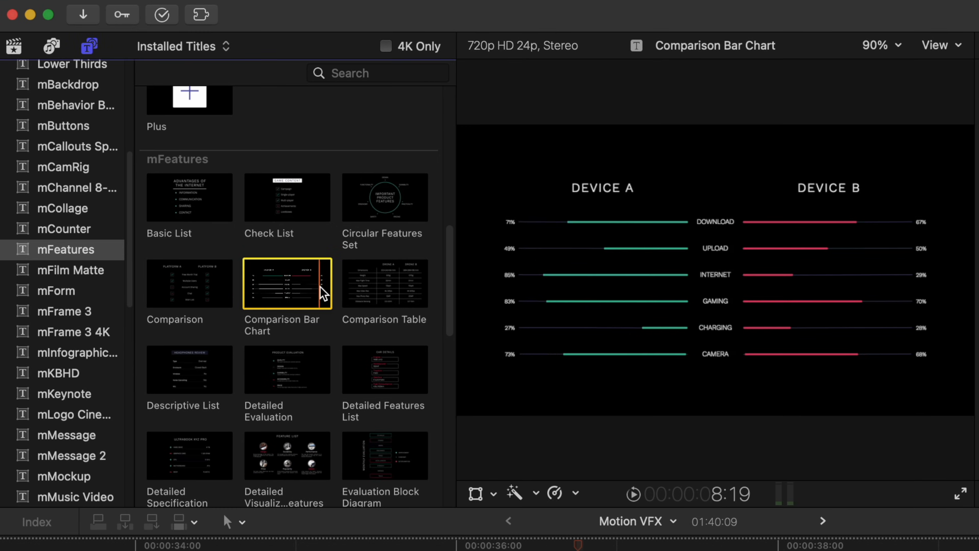
{"action": "left_click", "coordinate": [189, 283]}
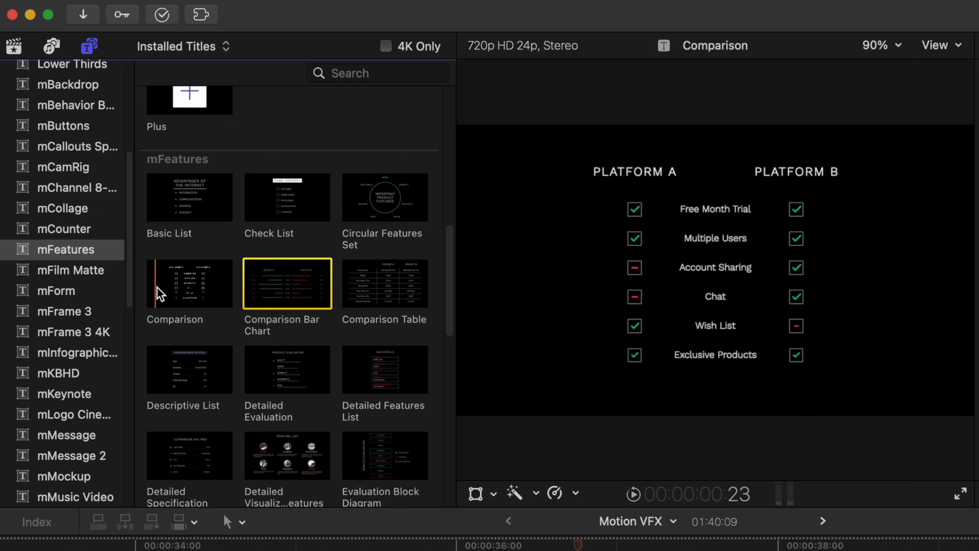
{"action": "mouse_move", "coordinate": [189, 283]}
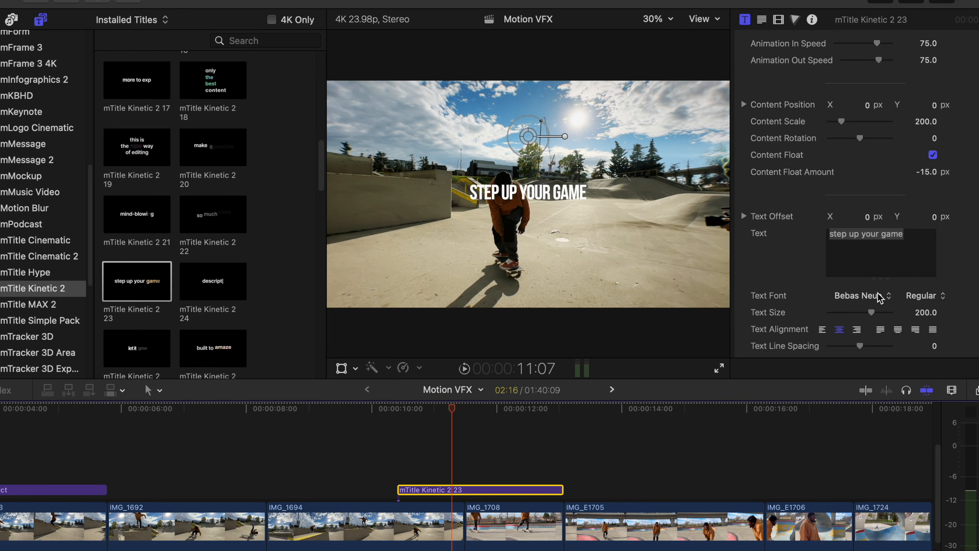
Set the kinetic title's Gradient Color 1 to orange and Color 2 to pink.
{"action": "scroll", "scroll_direction": "down", "scroll_amount": 3}
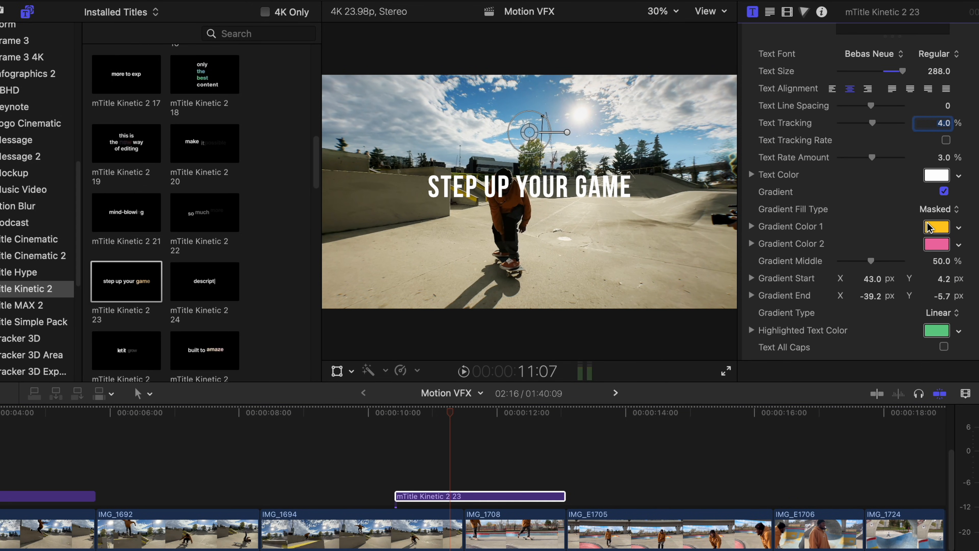
{"action": "left_click", "coordinate": [935, 226]}
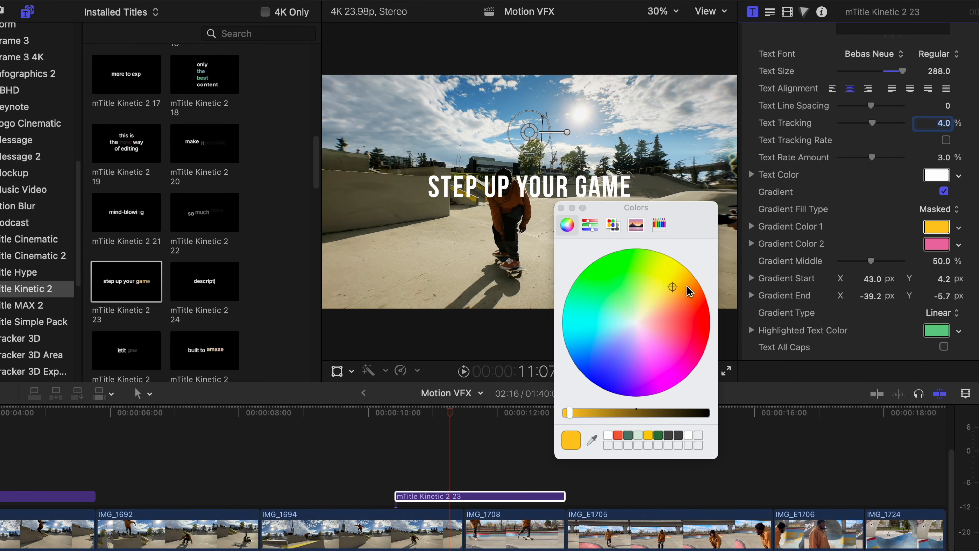
{"action": "left_click", "coordinate": [666, 337]}
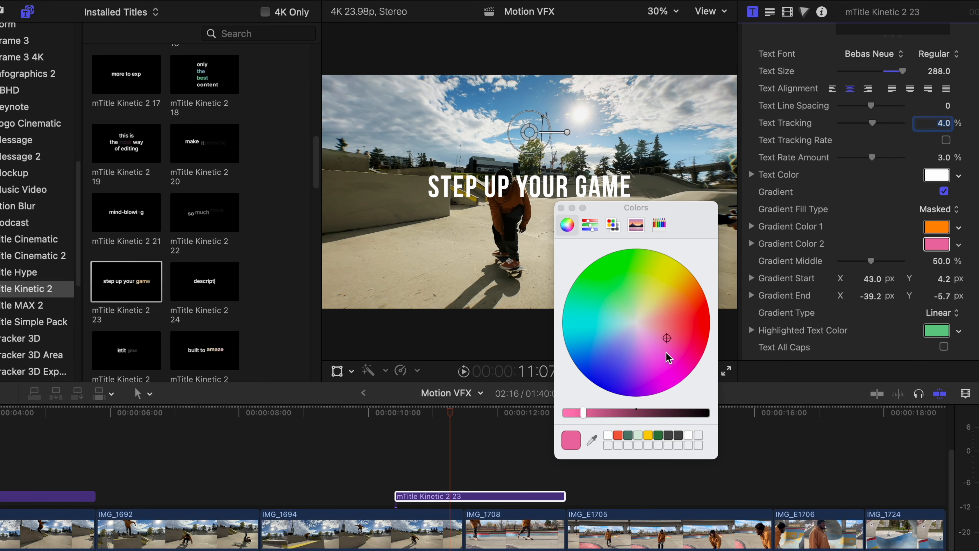
{"action": "left_click", "coordinate": [617, 303]}
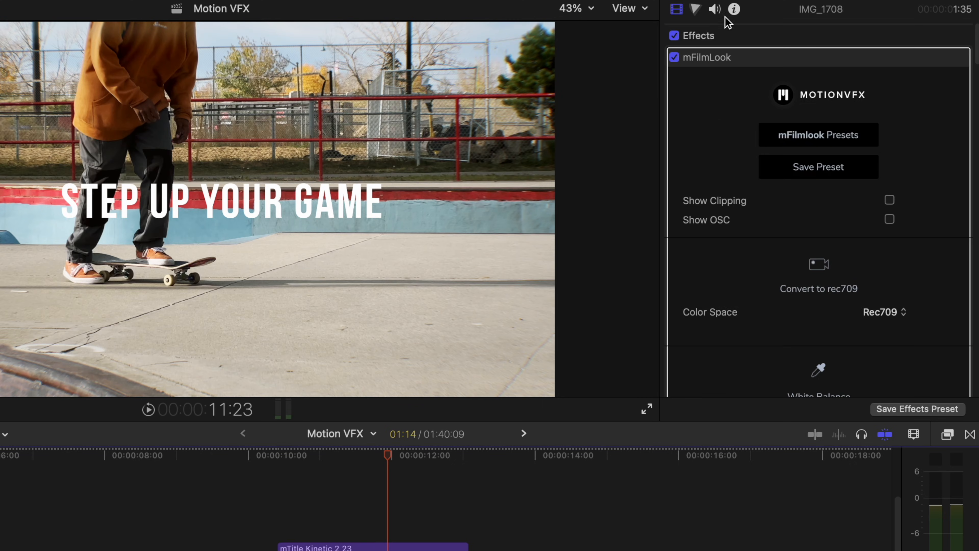
Show Color Wheels 1 in the Color inspector for clip IMG_1708.
{"action": "left_click", "coordinate": [694, 9]}
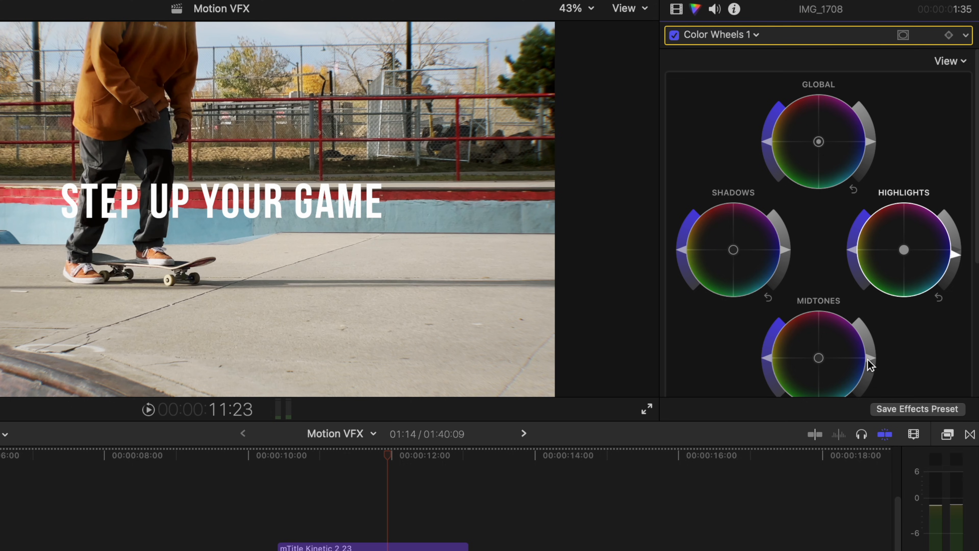
{"action": "mouse_move", "coordinate": [957, 260]}
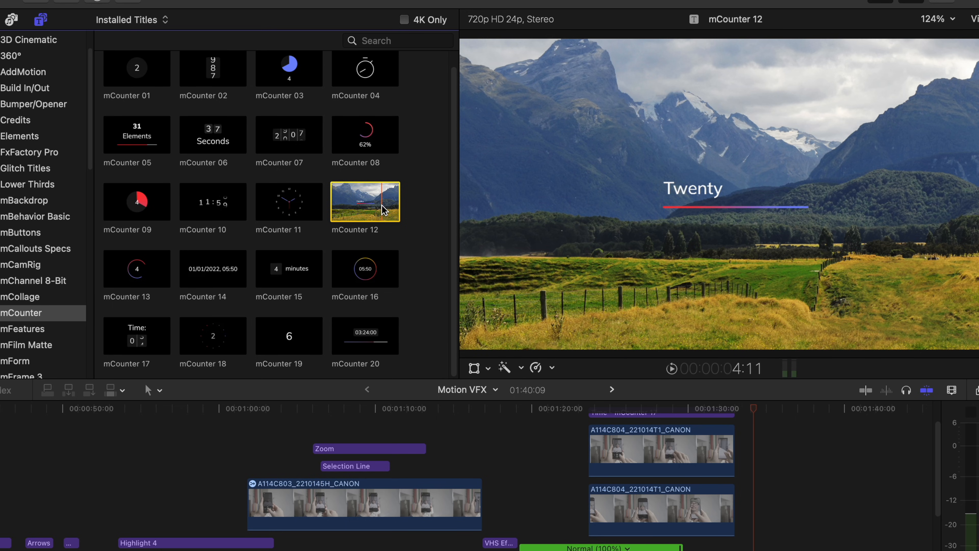
{"action": "left_click", "coordinate": [288, 268]}
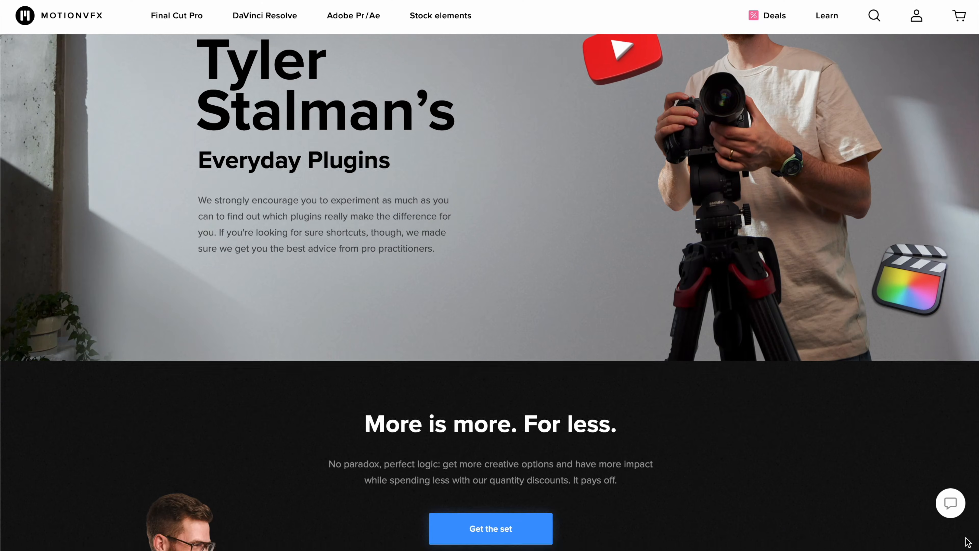
{"action": "scroll", "scroll_direction": "down", "scroll_amount": 3}
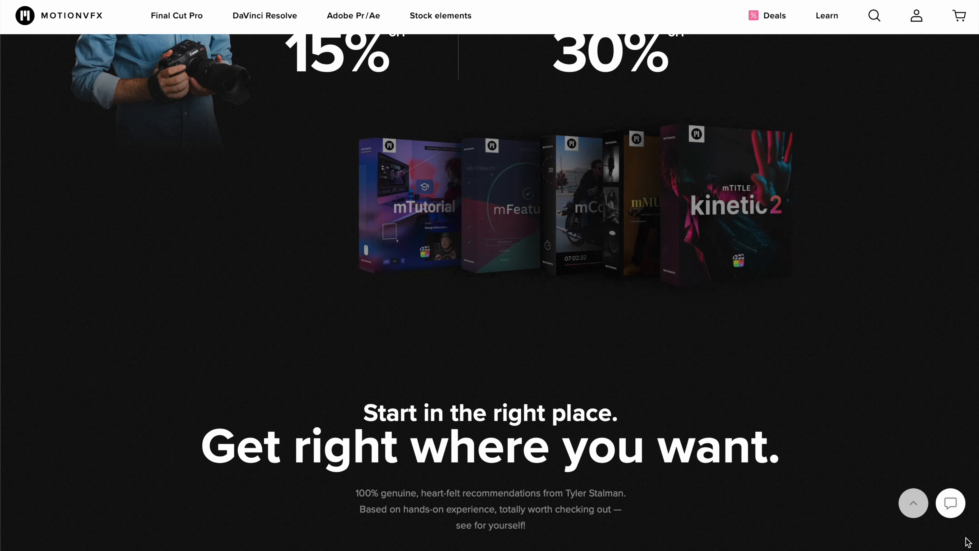